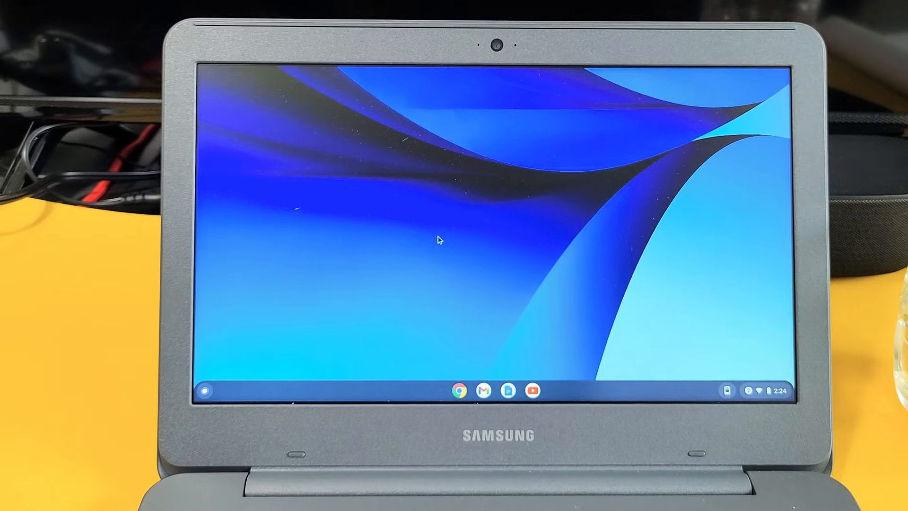
mouse_move(264, 296)
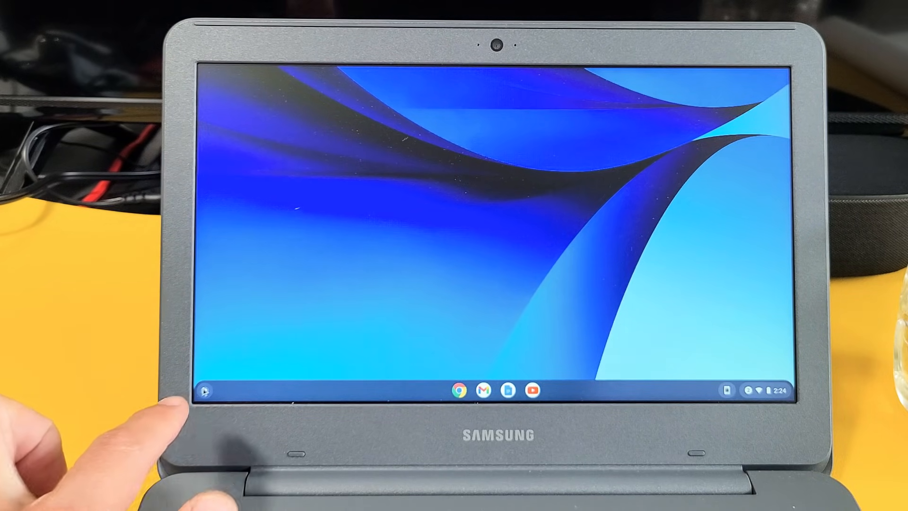
Step: Show the full launcher app grid and bring up the Google Play Movies options menu
left_click(205, 391)
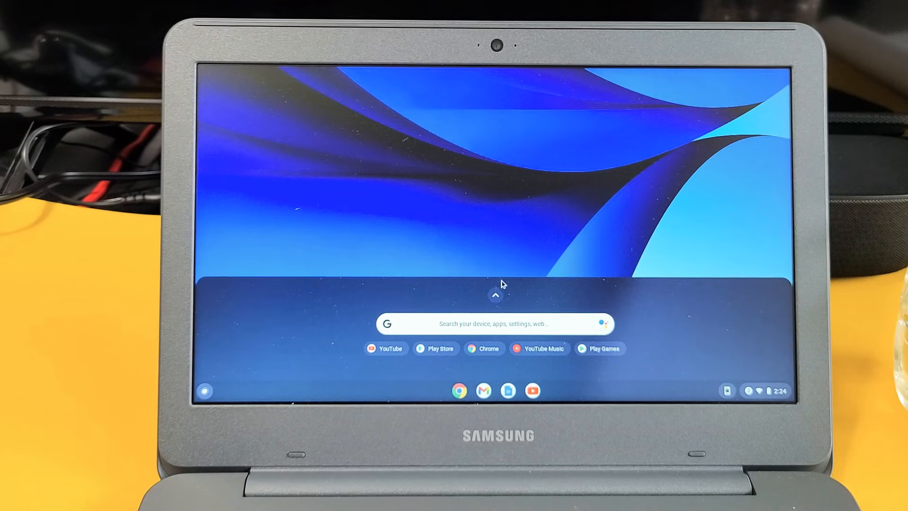
left_click(496, 296)
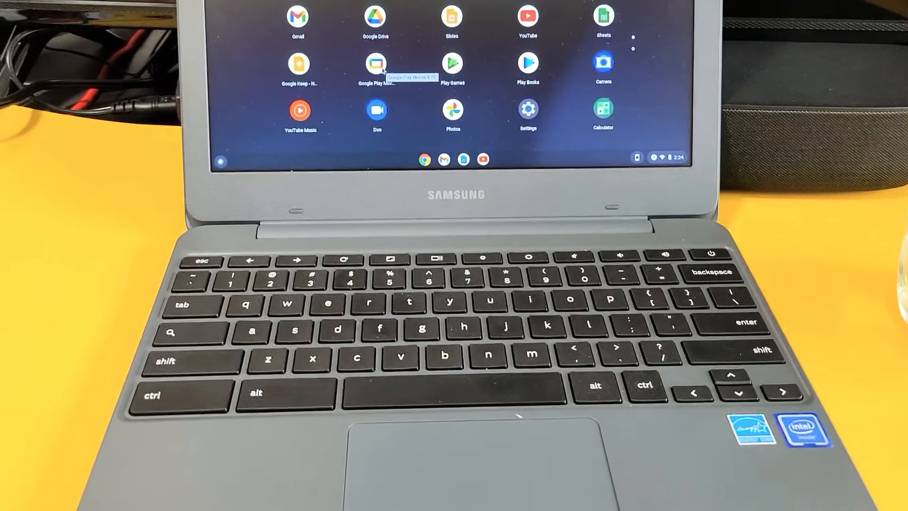
right_click(377, 64)
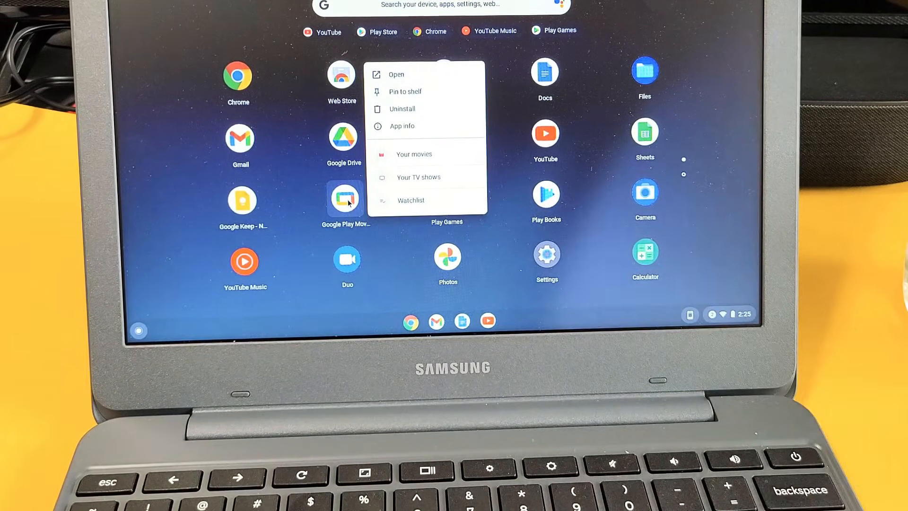
mouse_move(410, 92)
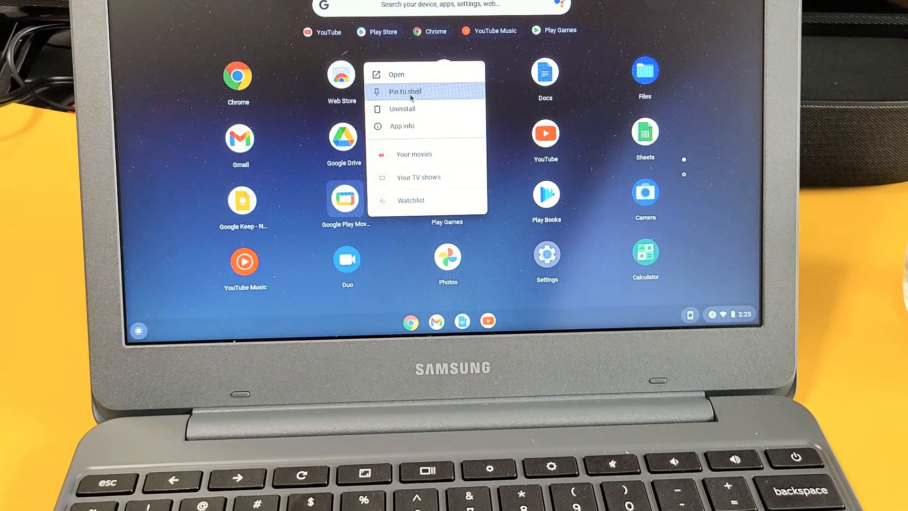
Step: Choose Pin to shelf so Google Play Movies joins the pinned apps
left_click(405, 92)
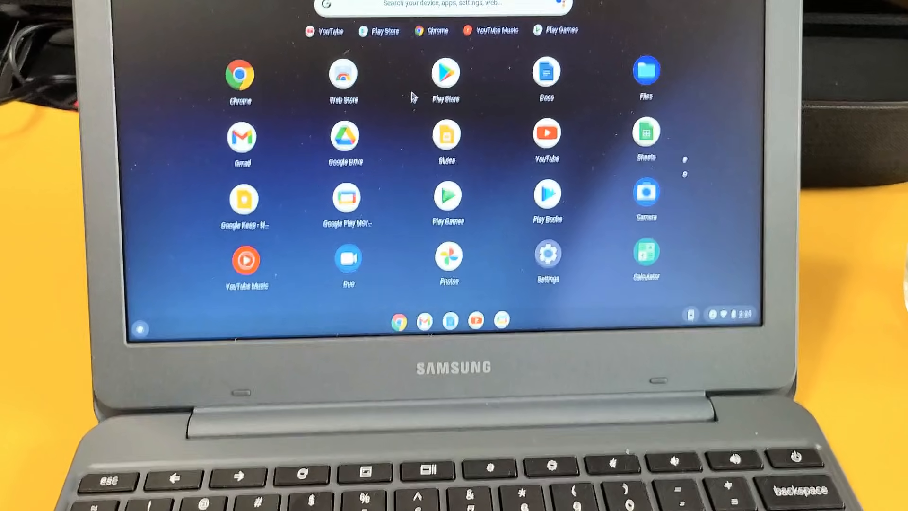